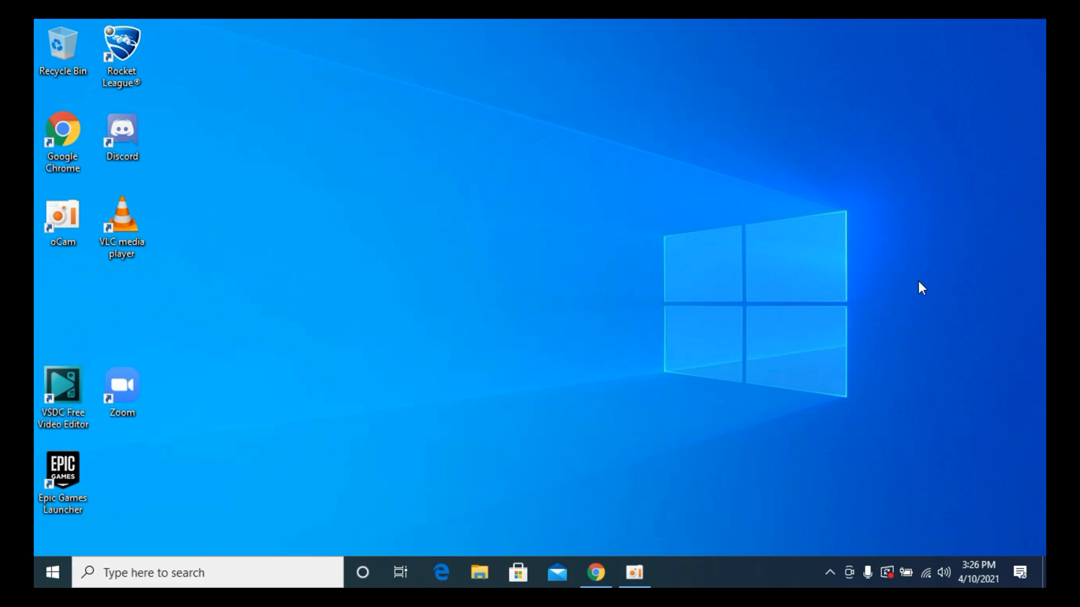
pyautogui.moveTo(584, 550)
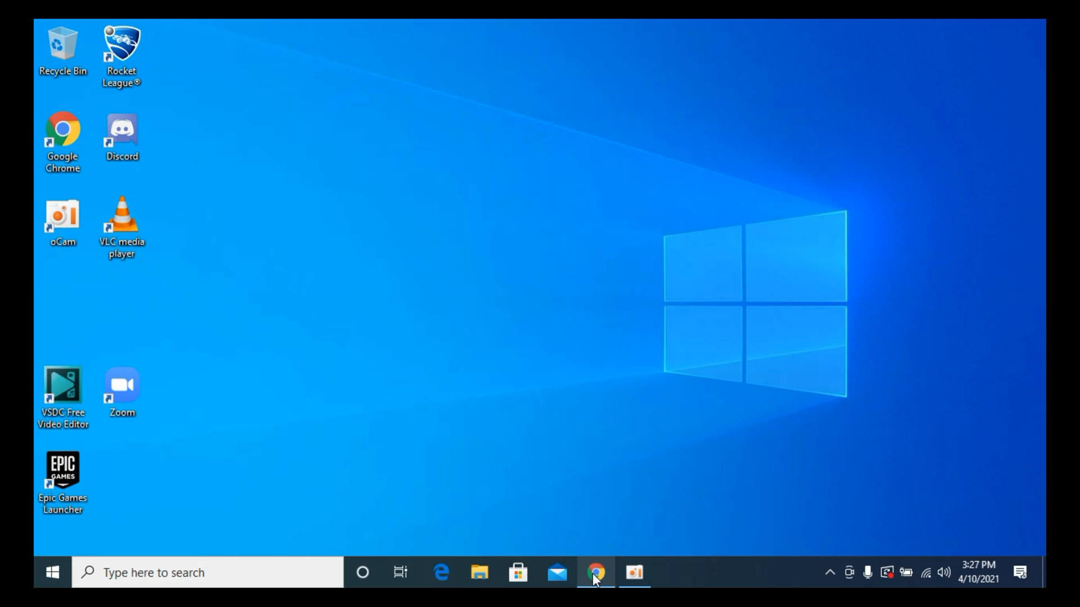
# Step: Launch Google Chrome from the taskbar onto a new tab with the Google start page
pyautogui.click(594, 573)
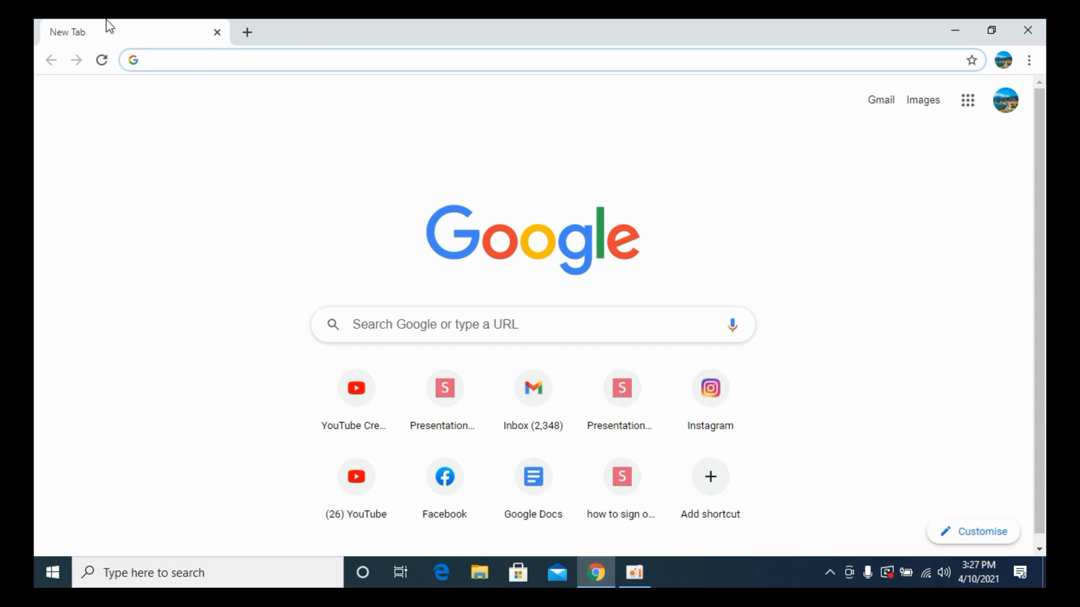
pyautogui.moveTo(194, 104)
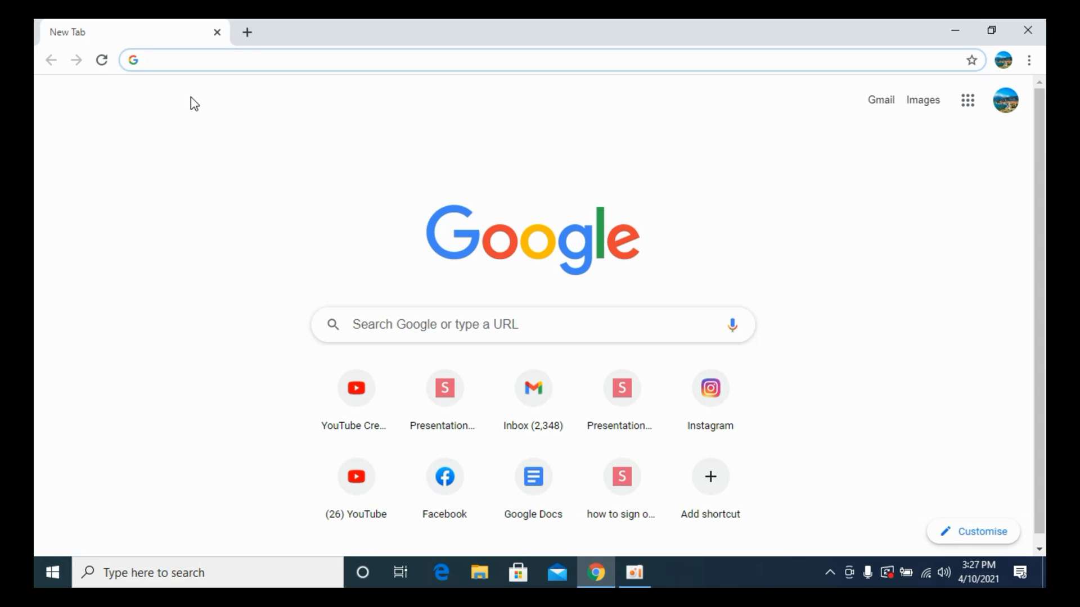
# Step: Search Google for 'spotify' and choose the Download Spotify result from spotify.com
pyautogui.write('spotify')
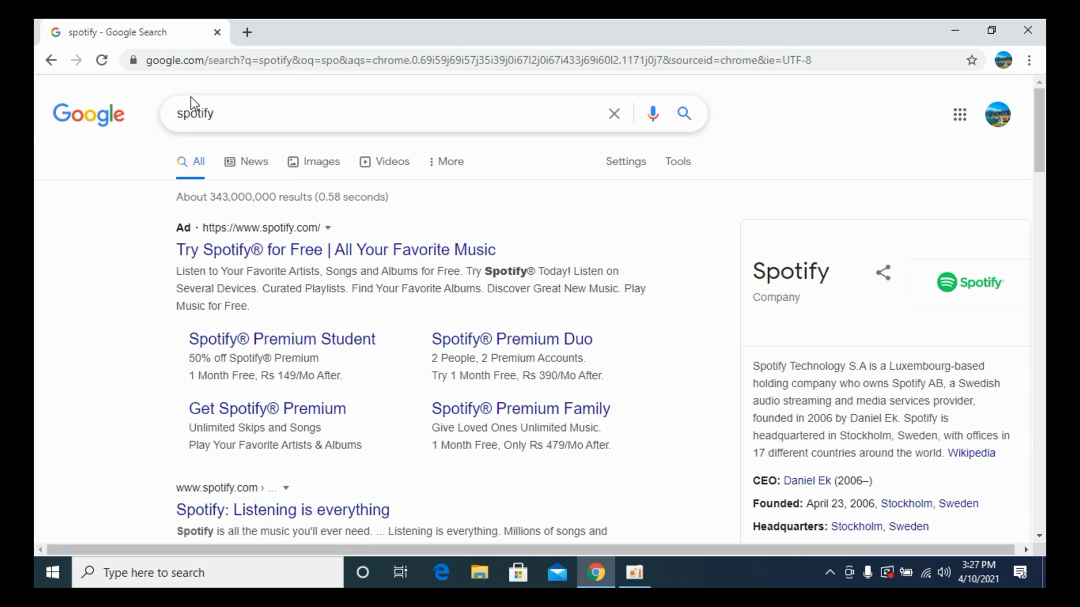
pyautogui.scroll(-3)
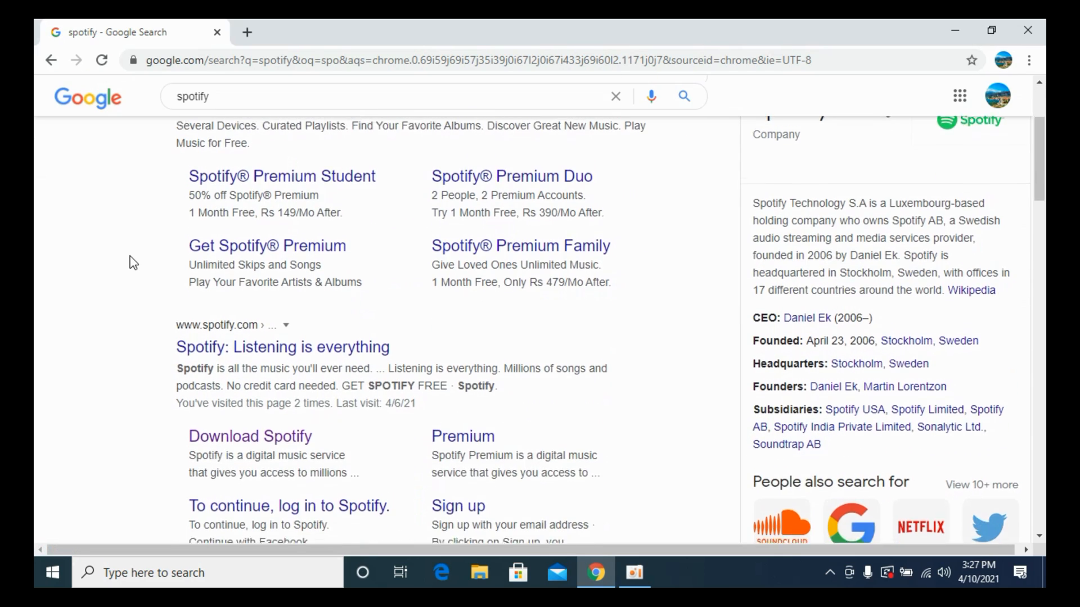
pyautogui.scroll(-3)
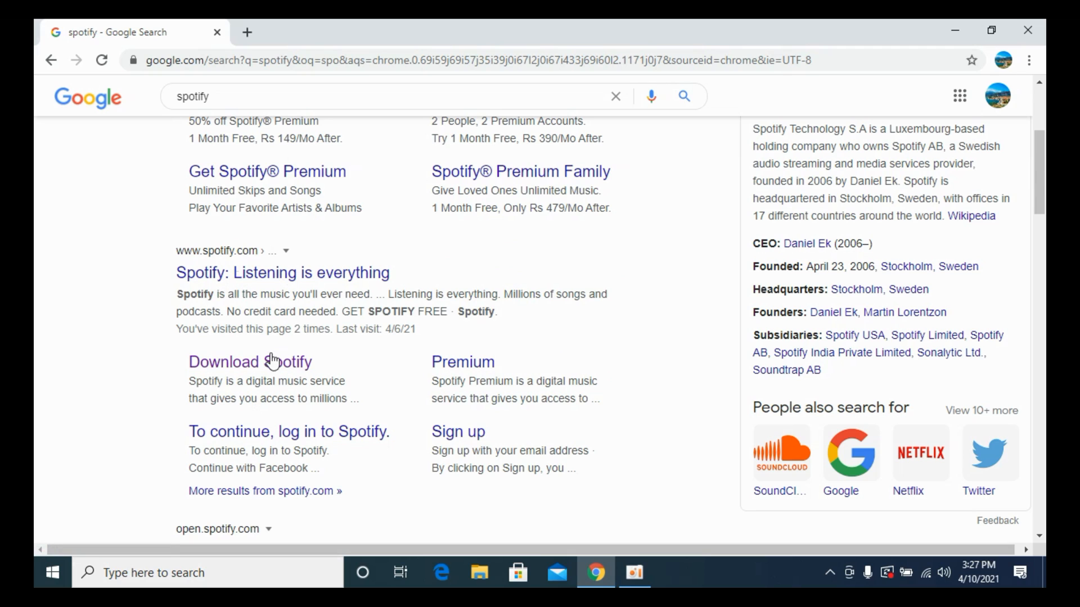
pyautogui.moveTo(250, 361)
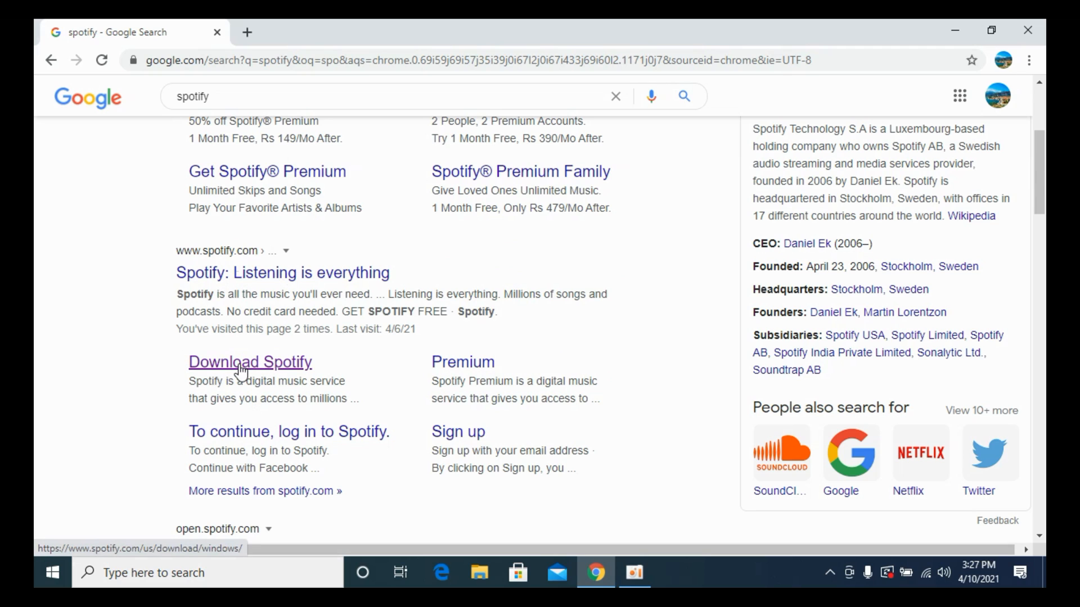
pyautogui.click(250, 361)
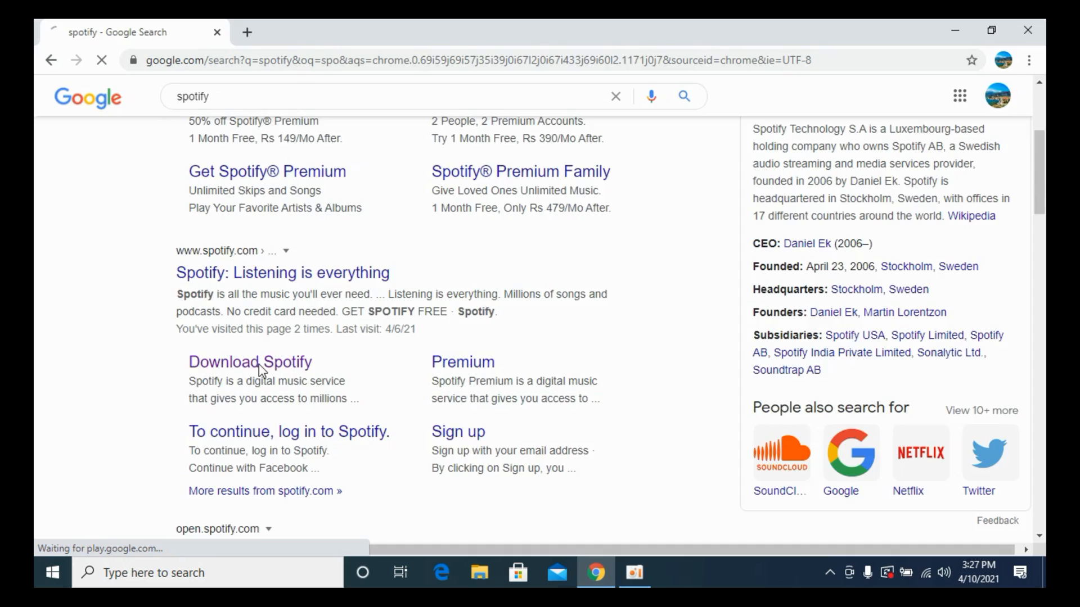
# Step: Download the Windows installer SpotifySetup.exe from the Spotify download page
pyautogui.click(249, 361)
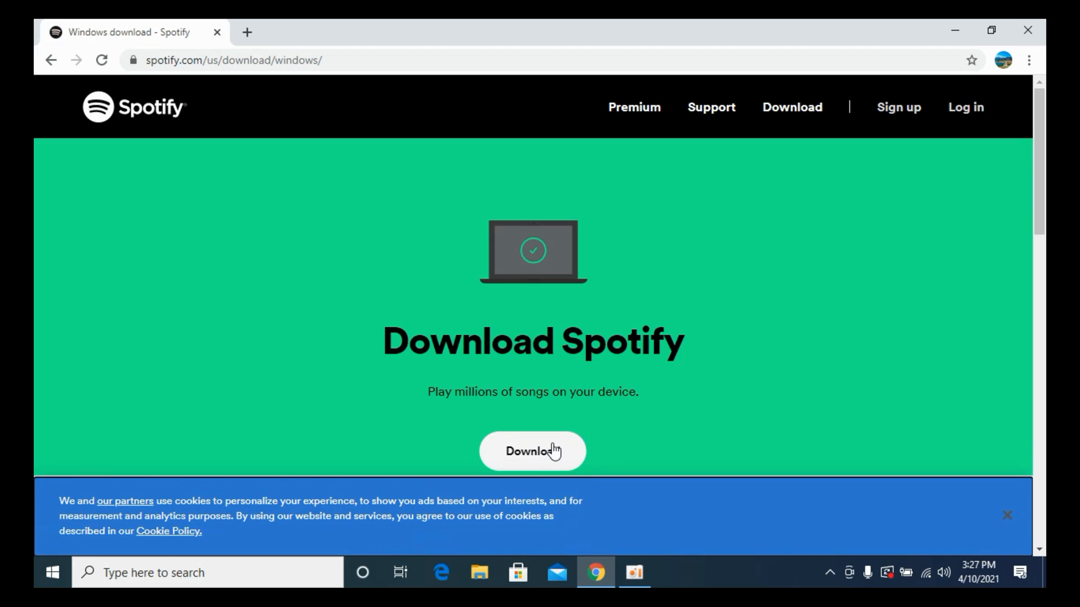
pyautogui.click(531, 451)
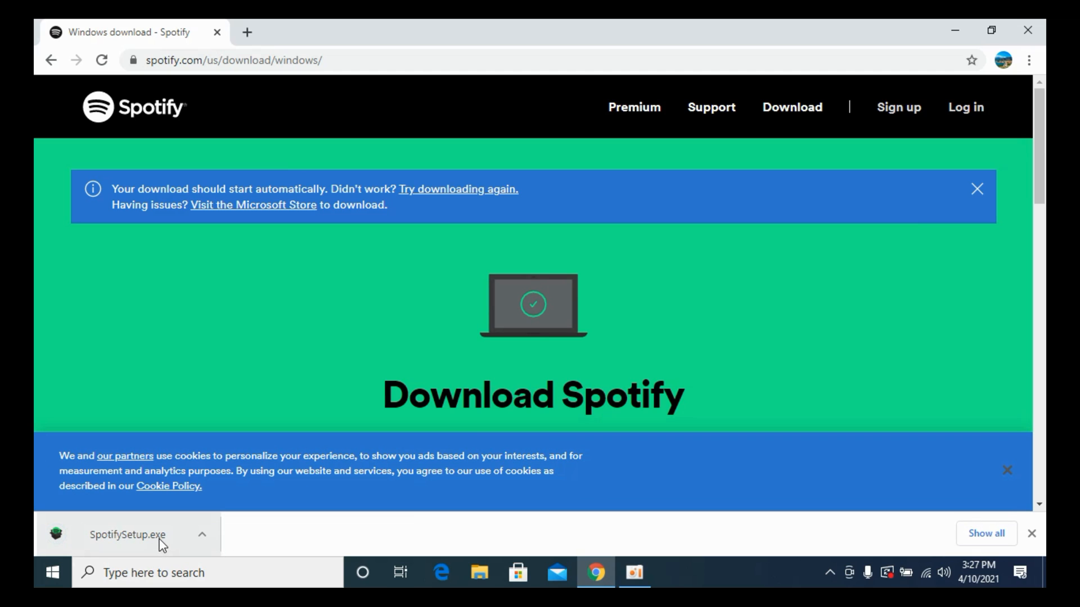
# Step: Run SpotifySetup.exe from Chrome's download bar to install Spotify
pyautogui.click(127, 534)
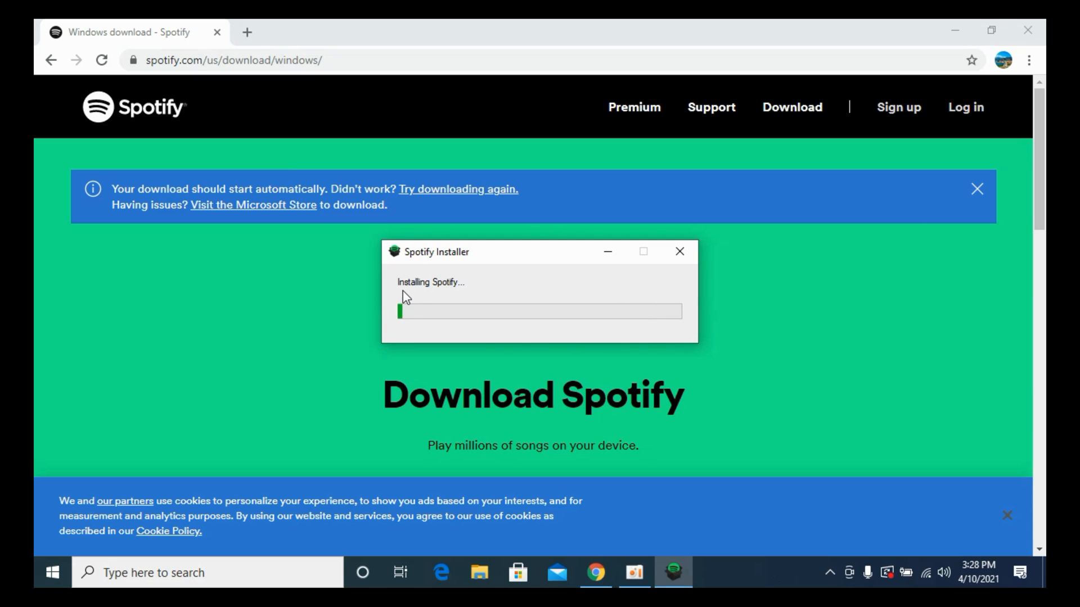
pyautogui.moveTo(464, 284)
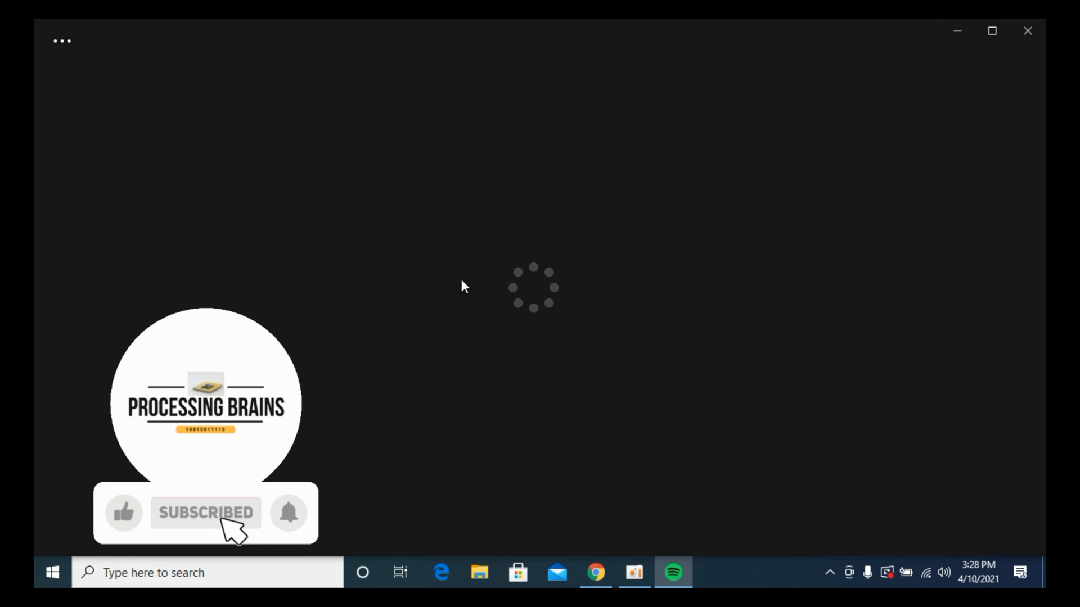
# Step: Bring up the newly installed Spotify desktop app at its LOG IN / SIGNUP screen
pyautogui.click(124, 513)
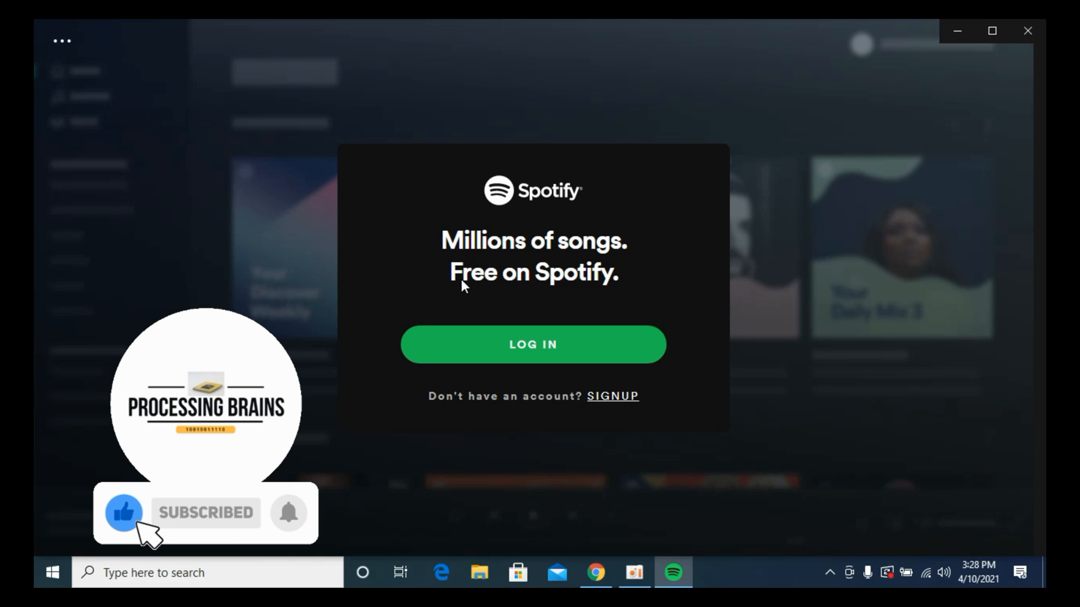